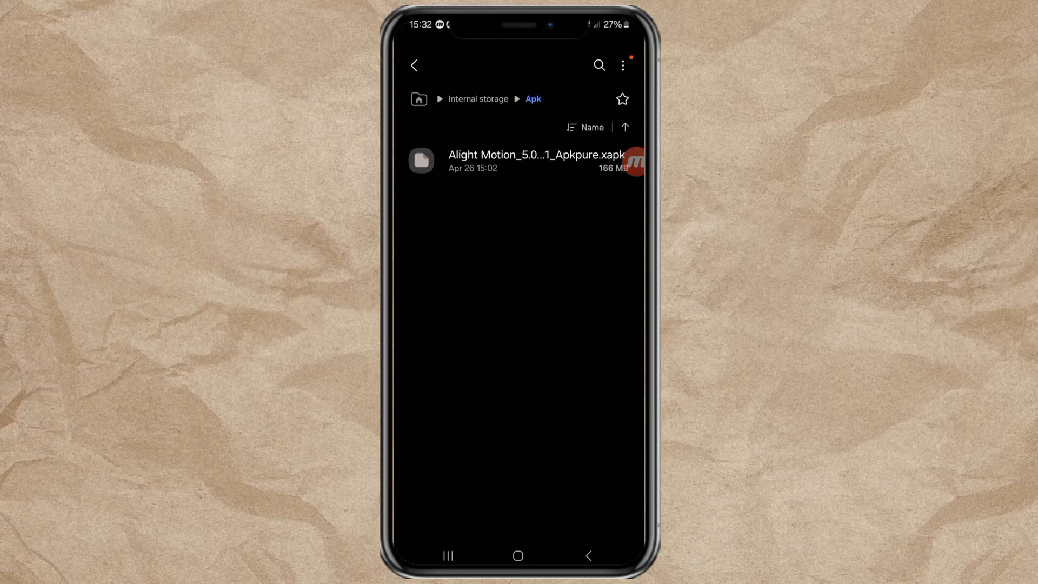
Step: Try opening the Alight Motion .xapk in the Apk folder, then search Play Store for a compatible app
left_click(534, 161)
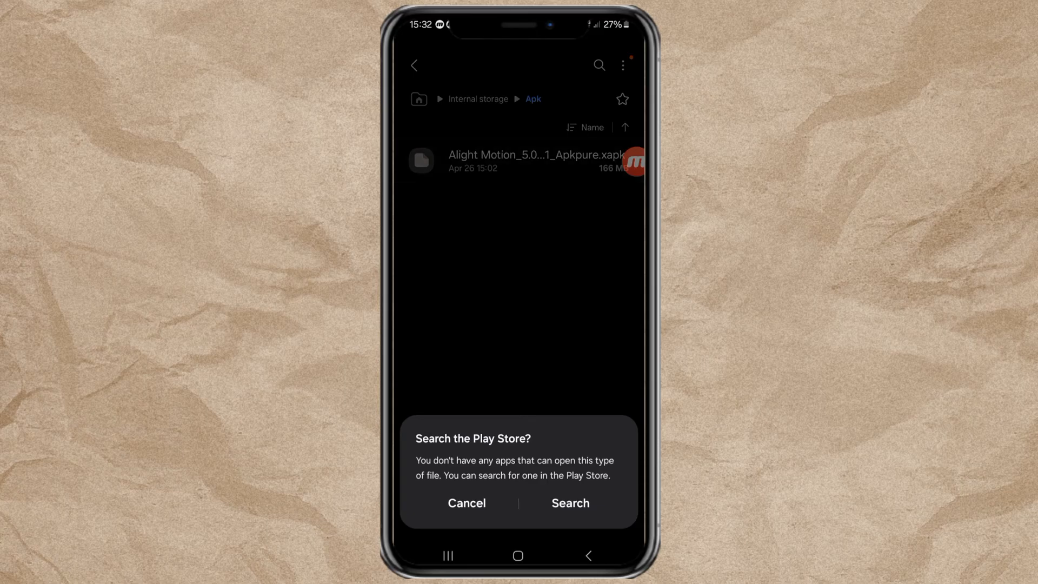
left_click(466, 504)
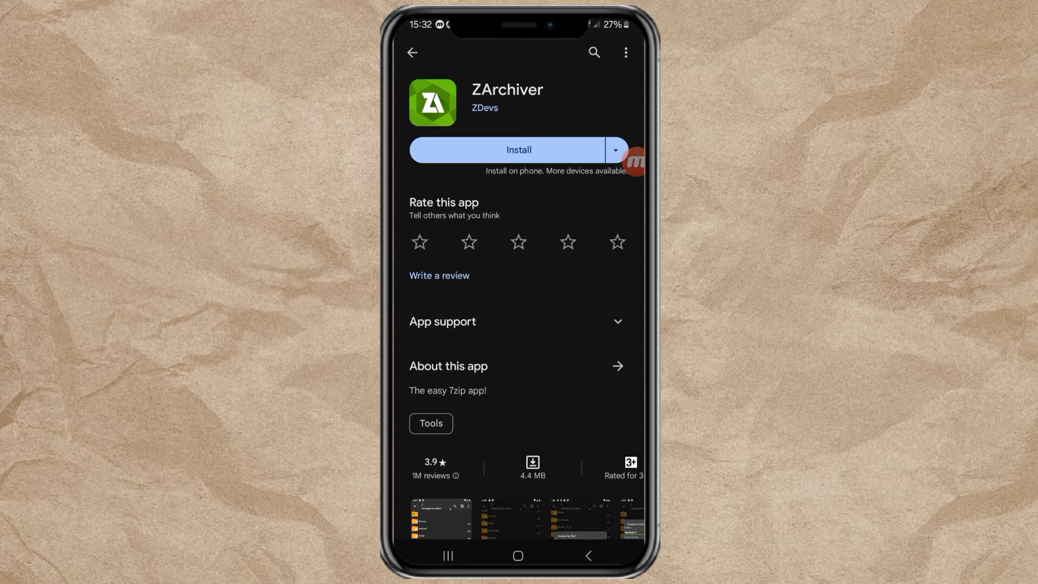
Step: Install ZArchiver from its Google Play Store page
left_click(519, 150)
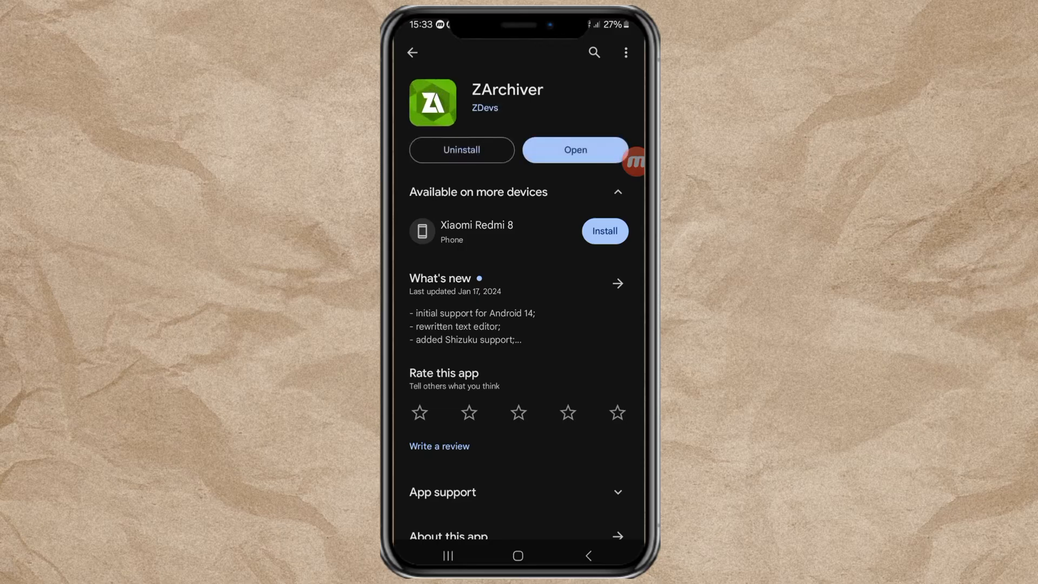
Step: Launch ZArchiver, grant it All files access, and answer the notifications prompt
left_click(575, 149)
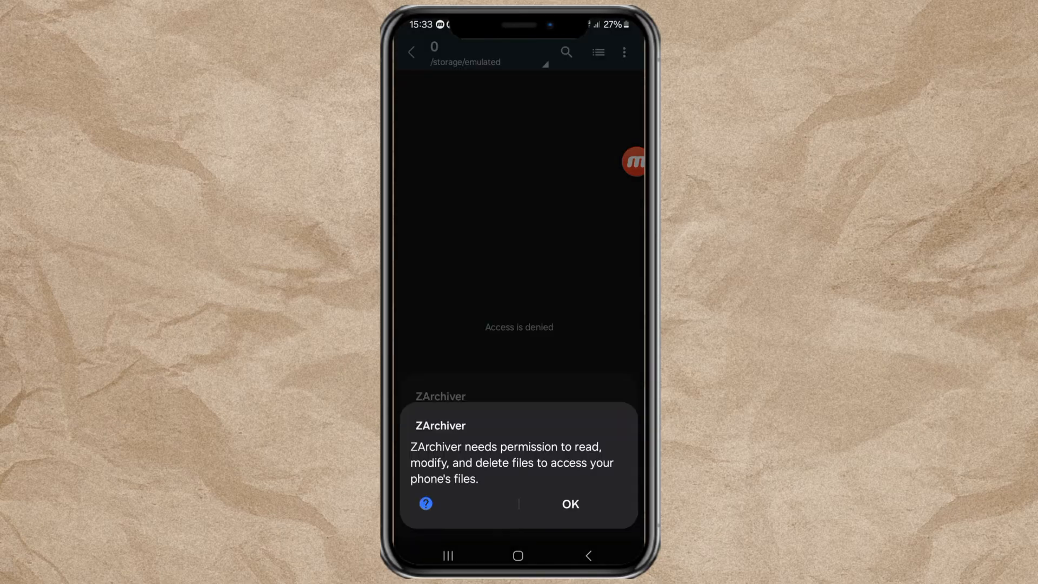
left_click(569, 504)
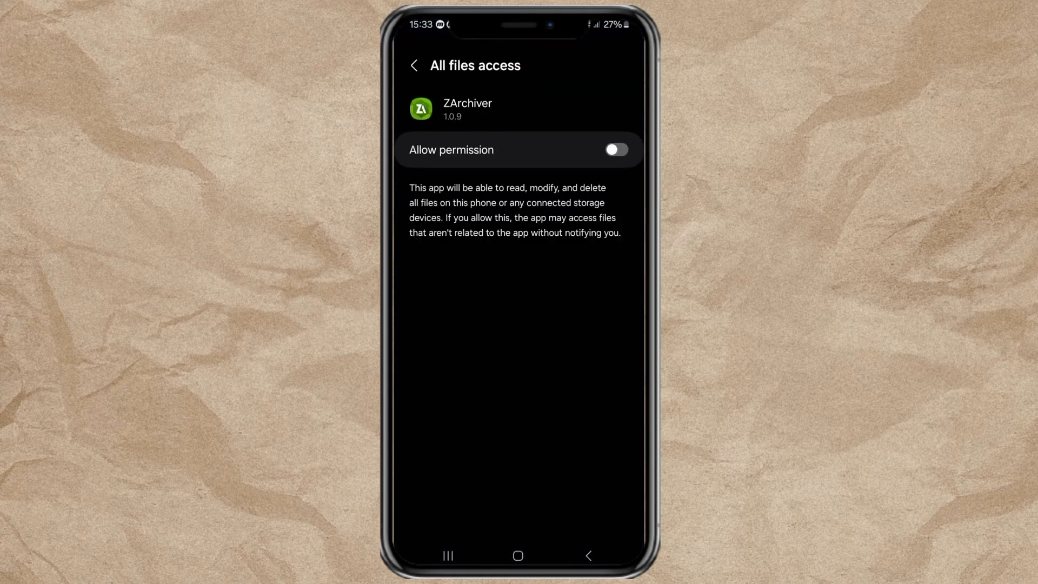
left_click(615, 150)
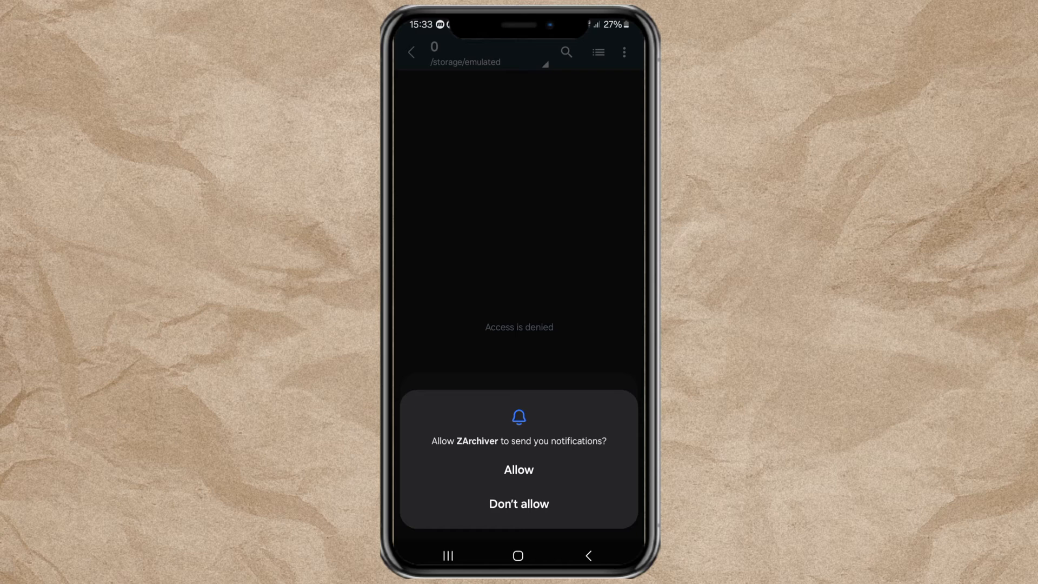
left_click(519, 470)
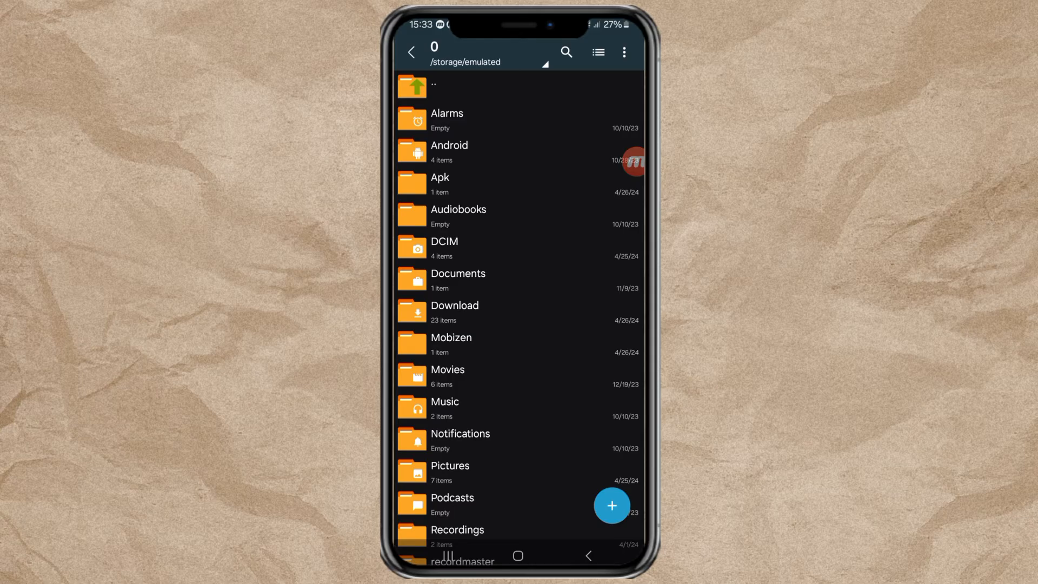
Step: Open the Alight Motion .xapk from the Apk folder and allow installing unknown apps
left_click(439, 184)
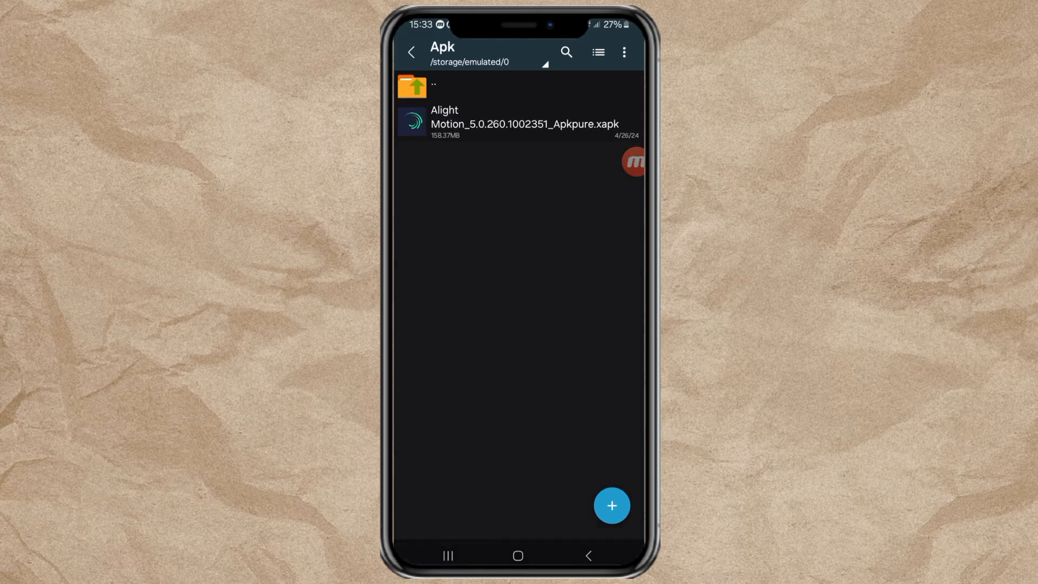
left_click(523, 122)
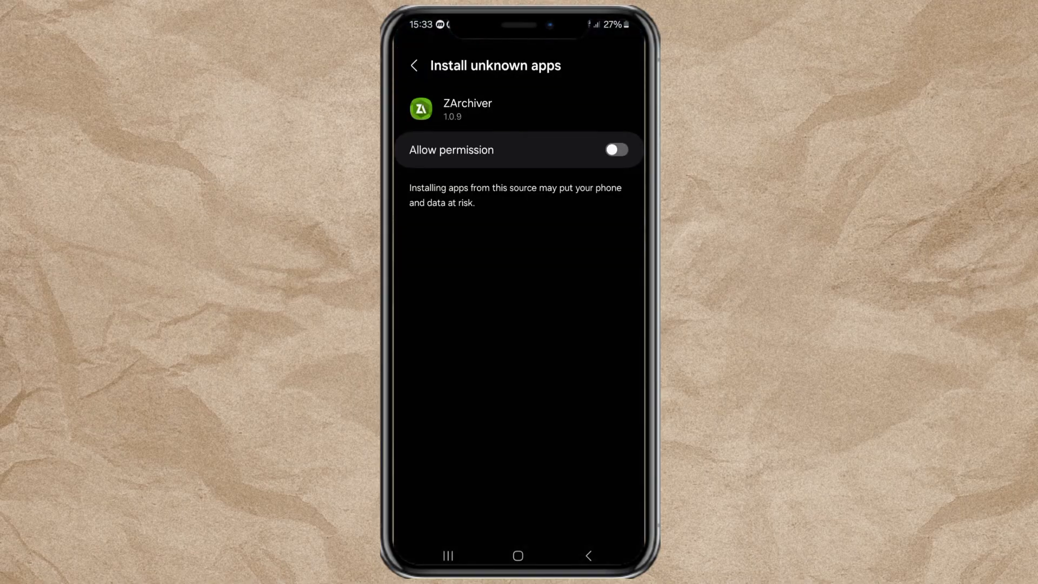
left_click(614, 150)
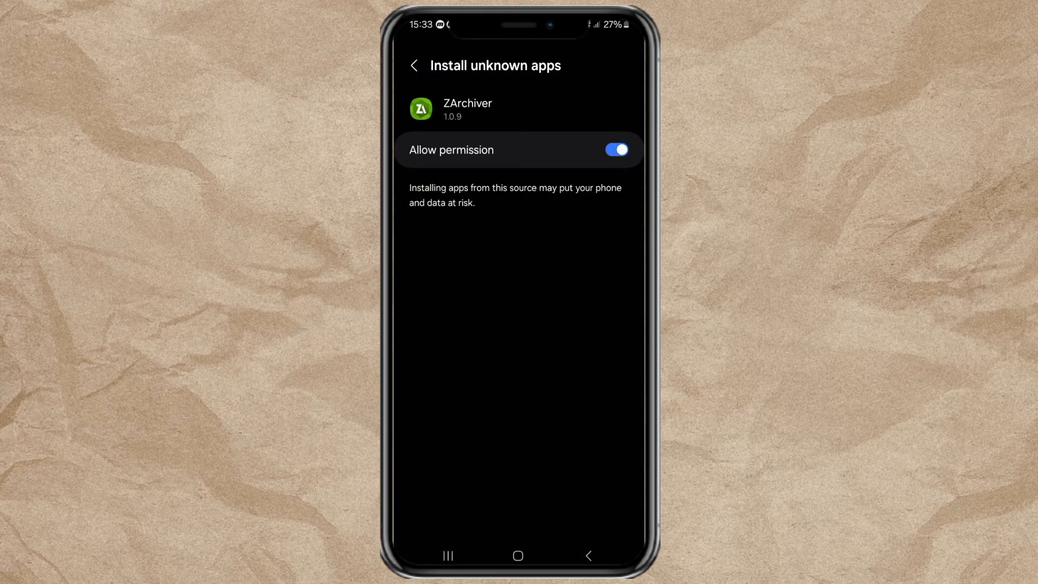